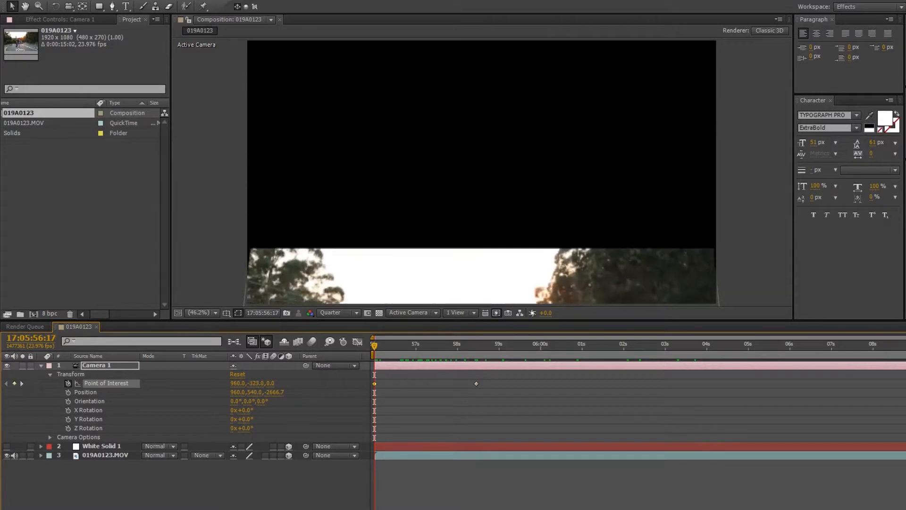
Place Landscape hills beside the grid Plane and view the valley through the Camera.
{"action": "left_click", "coordinate": [101, 445]}
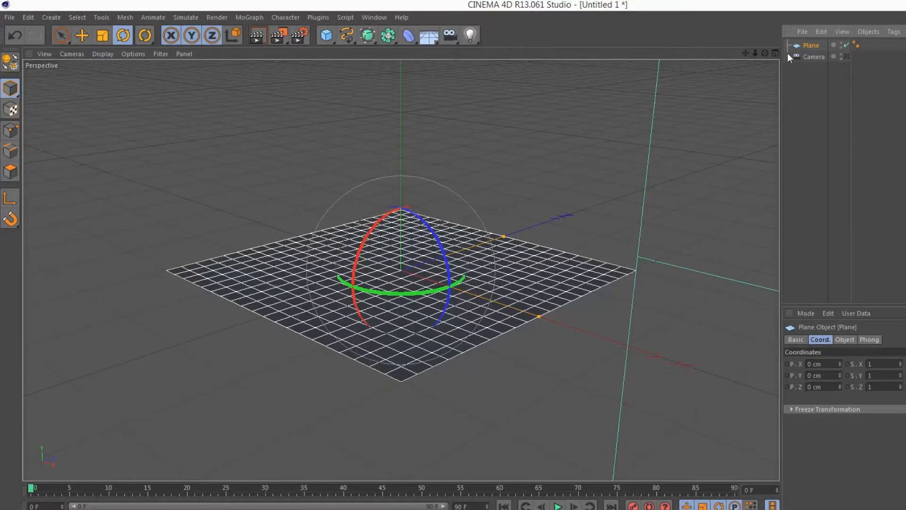
{"action": "left_click", "coordinate": [844, 338]}
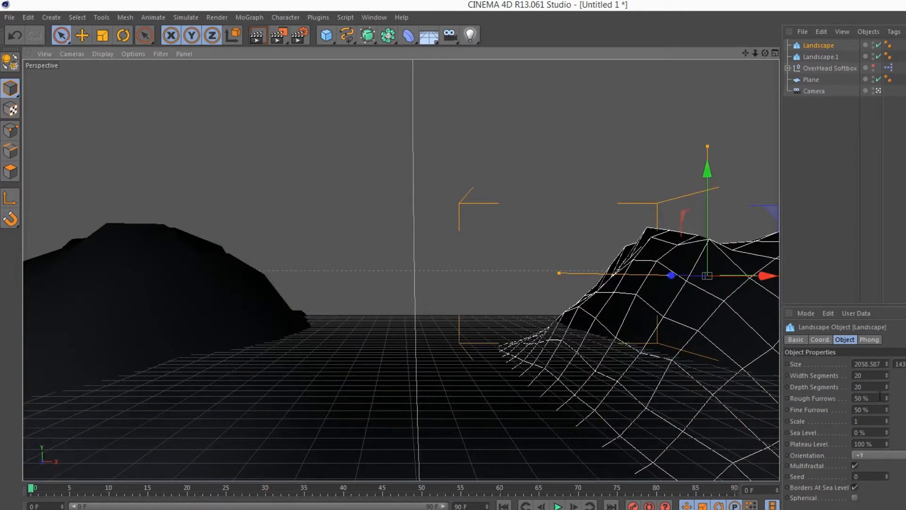
{"action": "left_click", "coordinate": [814, 90]}
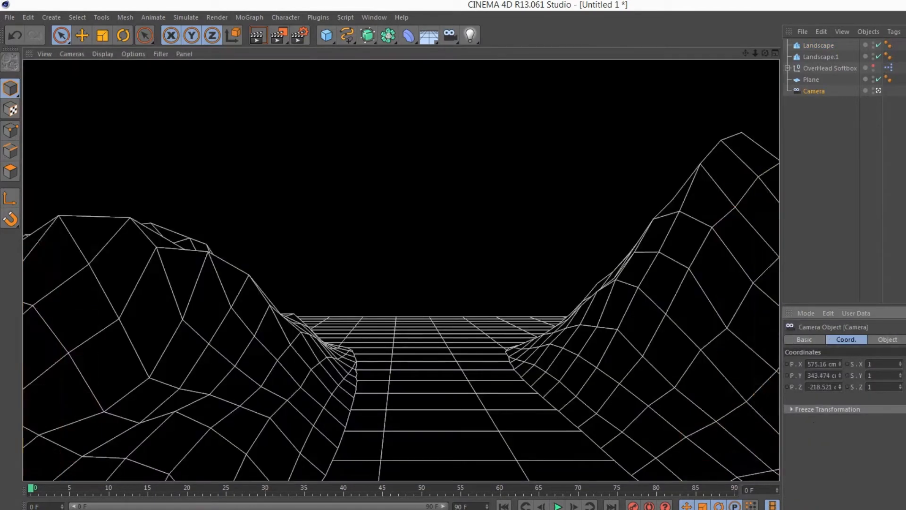
{"action": "left_click", "coordinate": [810, 79]}
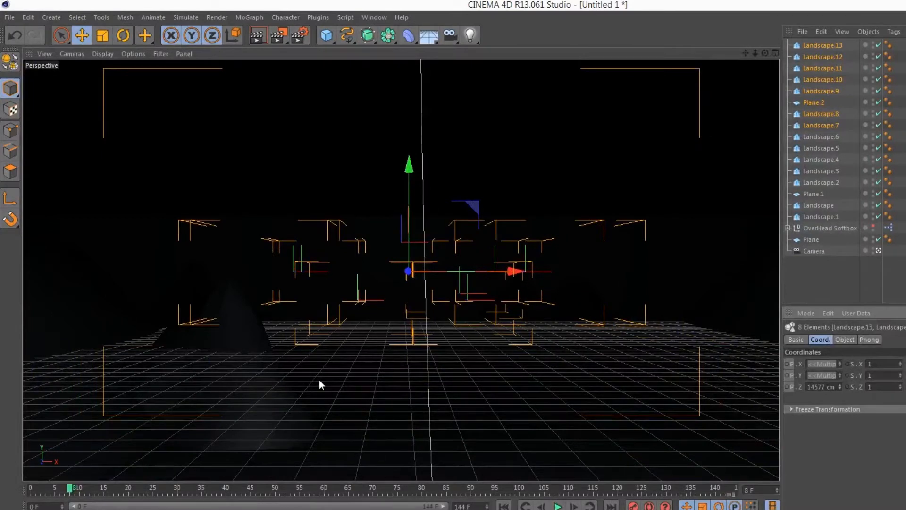
{"action": "mouse_move", "coordinate": [840, 274]}
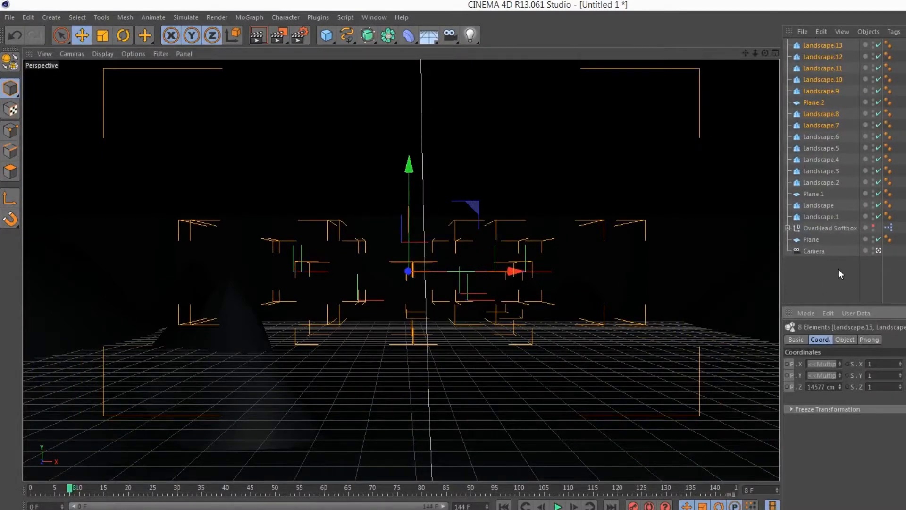
{"action": "mouse_move", "coordinate": [166, 496]}
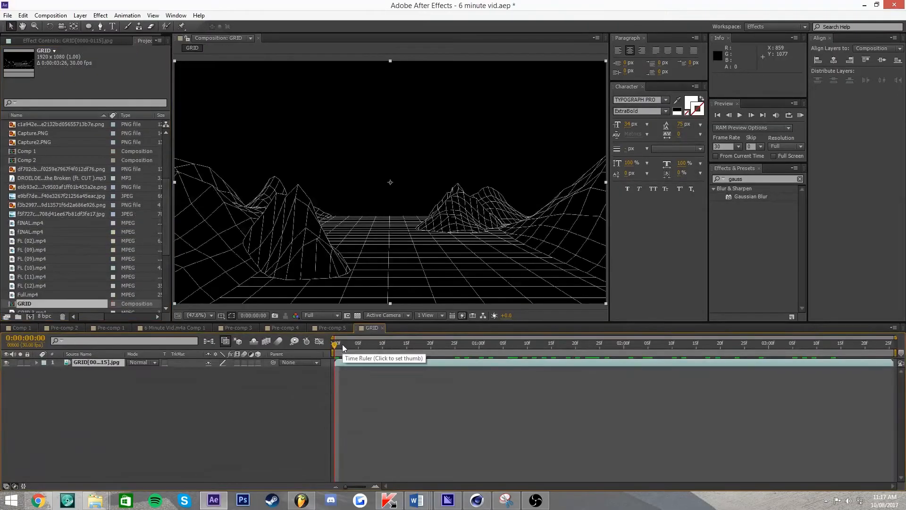
Tint the GRID layer red with VC Color Vibrance via its Color swatch.
{"action": "left_click", "coordinate": [600, 343]}
{"action": "type", "text": "vc color"}
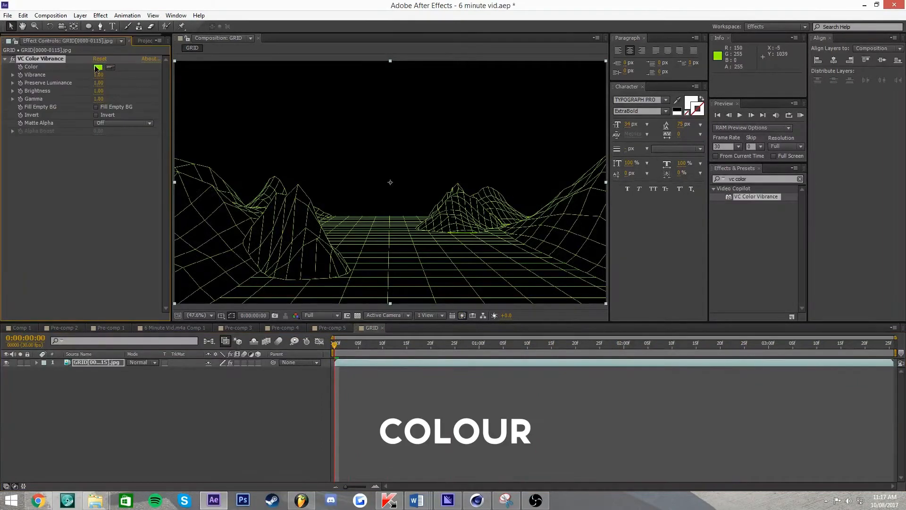
{"action": "left_click", "coordinate": [98, 67]}
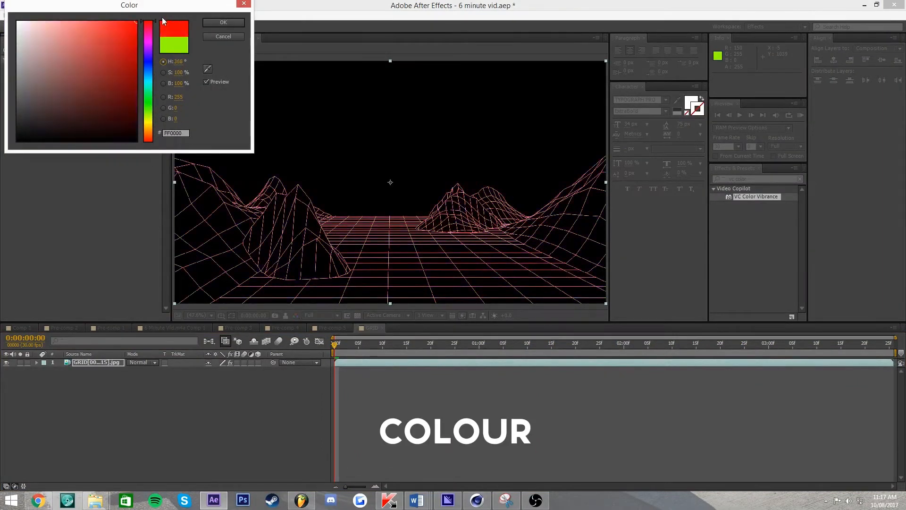
{"action": "left_click", "coordinate": [223, 22]}
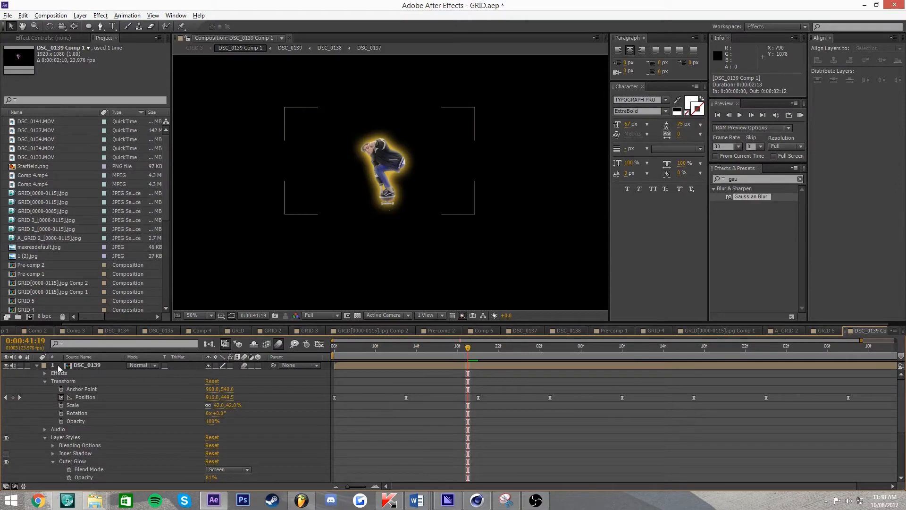
Switch to the GRID 3 composition to see the glowing skater over the purple grid.
{"action": "left_click", "coordinate": [310, 330]}
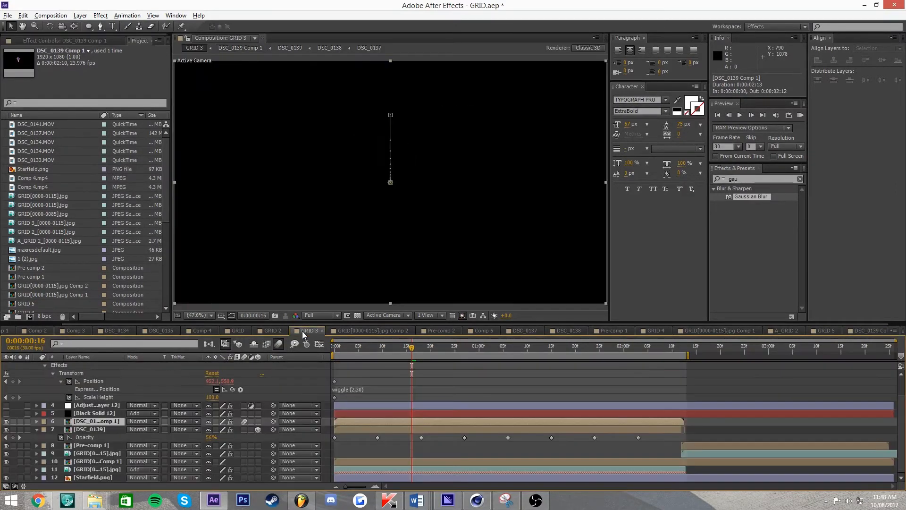
{"action": "left_click", "coordinate": [309, 330]}
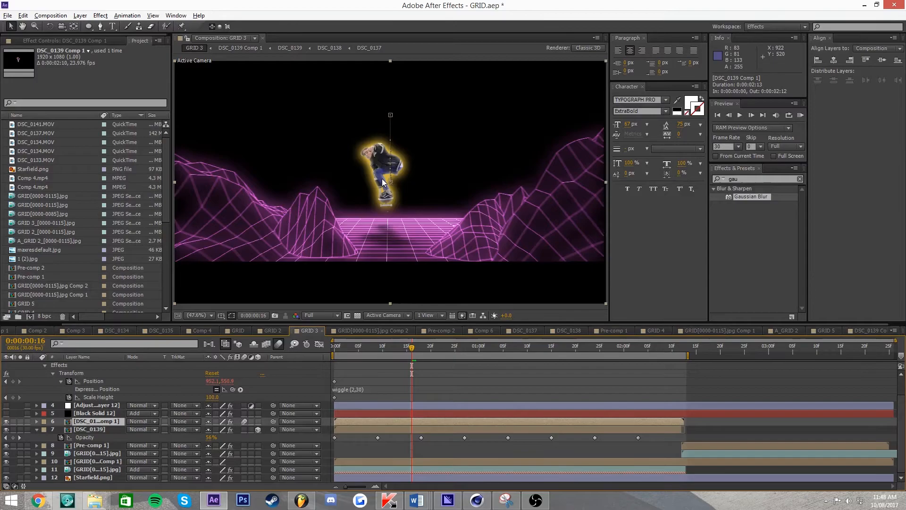